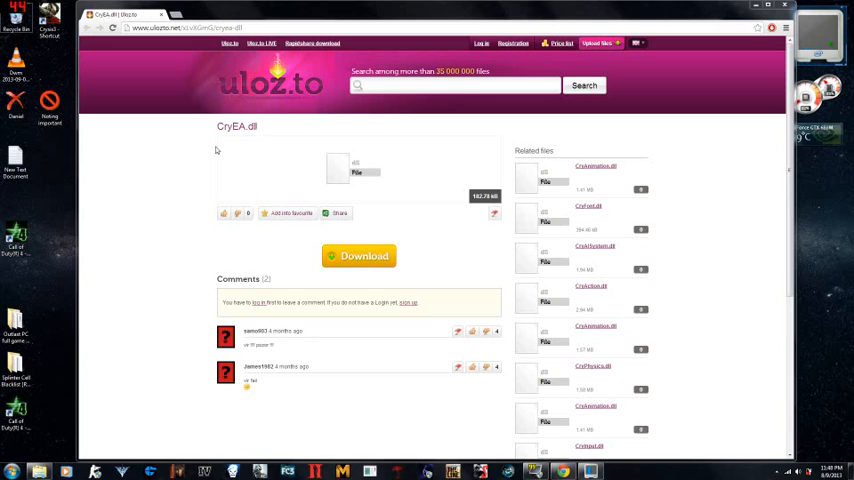
mouse_move(234, 156)
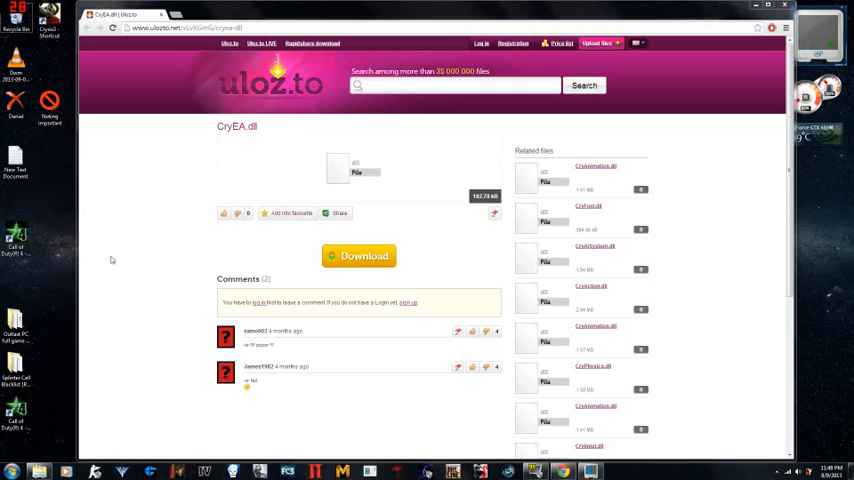
mouse_move(282, 132)
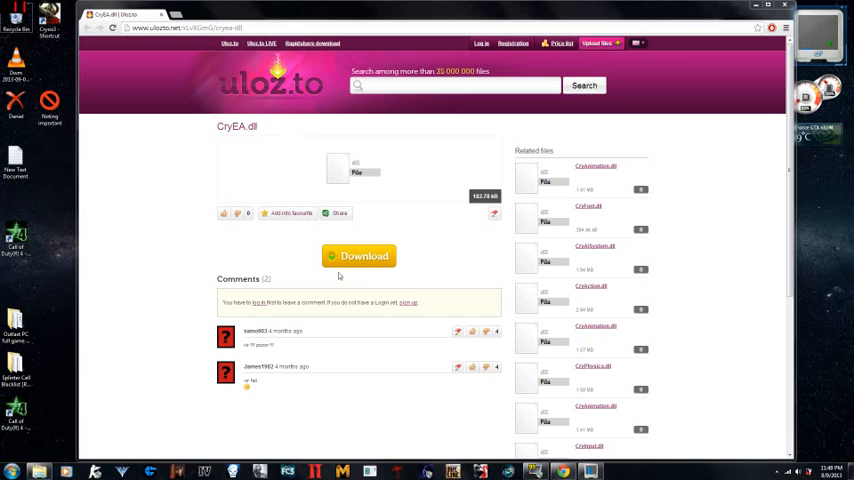
- Start the free limited download of CryEA.dll from its uloz.to download popup
left_click(358, 256)
type("zcof")
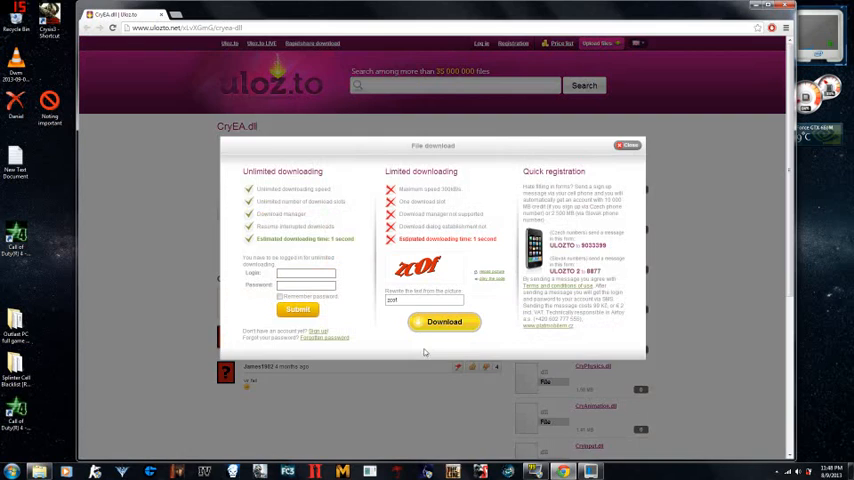
left_click(628, 144)
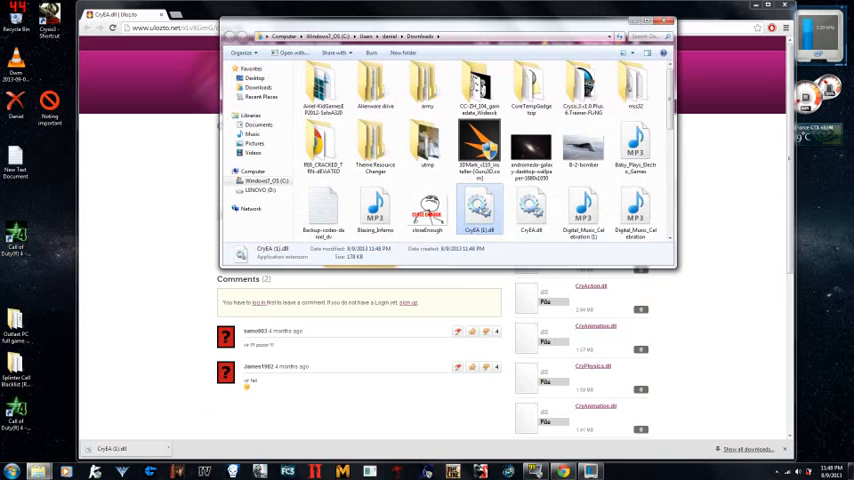
- Copy CryEA.dll from the Downloads folder via its right-click menu
right_click(478, 210)
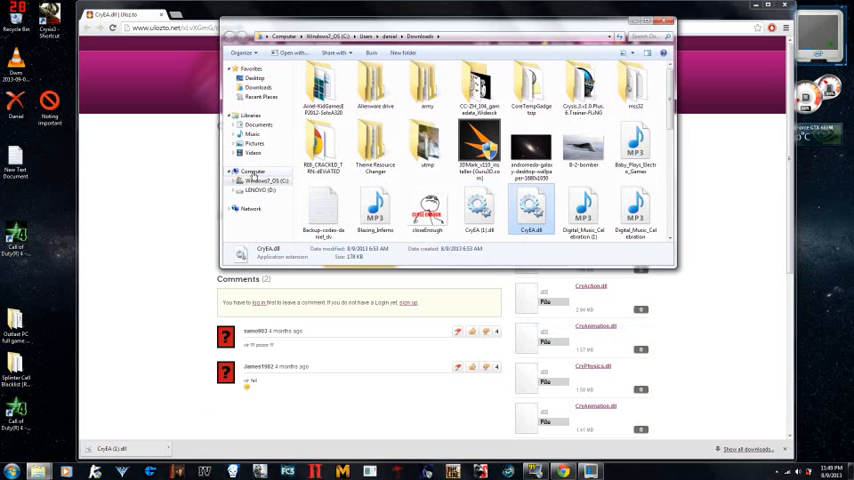
- Navigate from Computer through C: and Program Files (x86) into the Crysis 3 folder
left_click(252, 172)
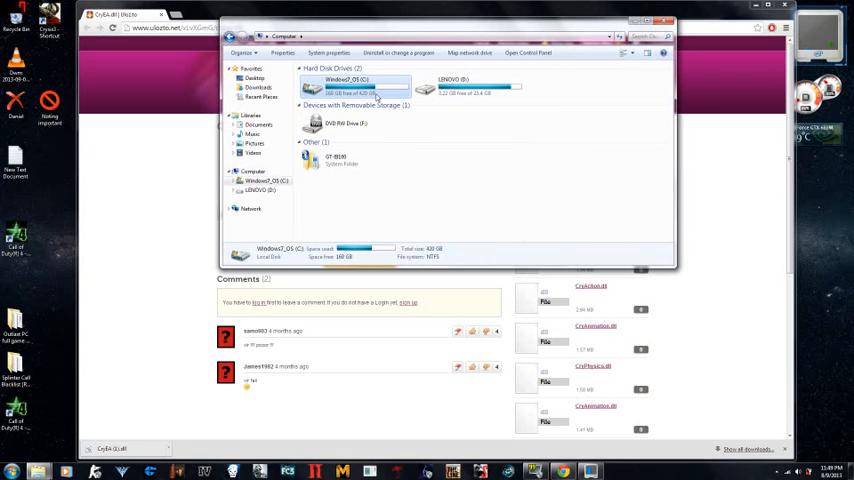
double_click(356, 84)
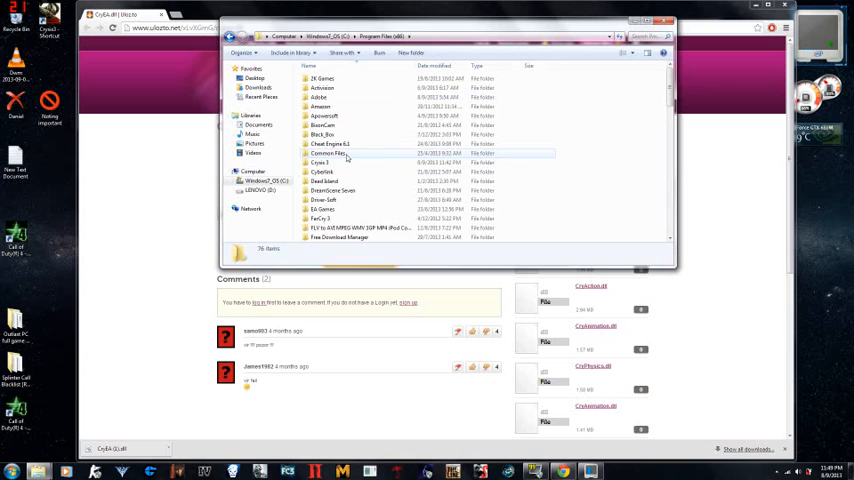
scroll("down", 3)
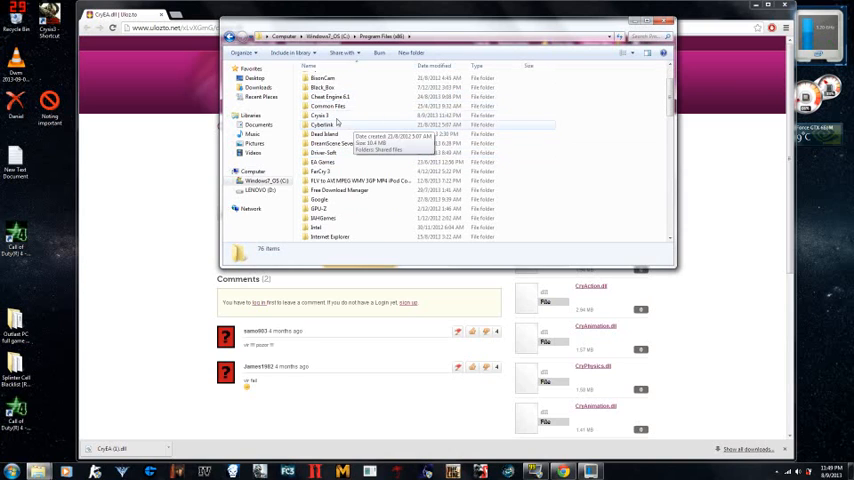
double_click(320, 116)
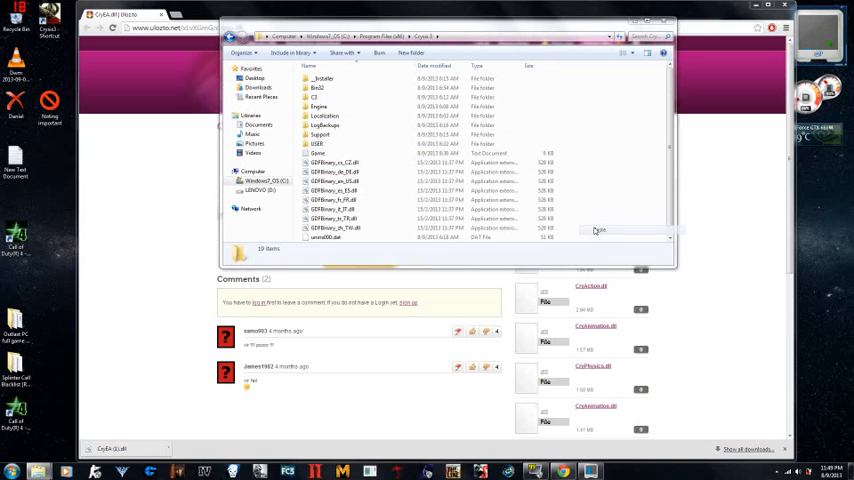
- Paste CryEA.dll into the Crysis 3 folder and close the Explorer window
left_click(320, 152)
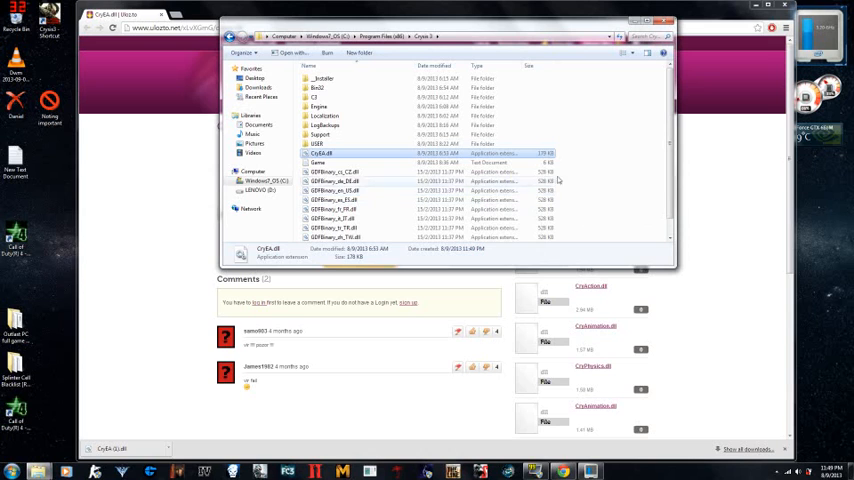
left_click(320, 152)
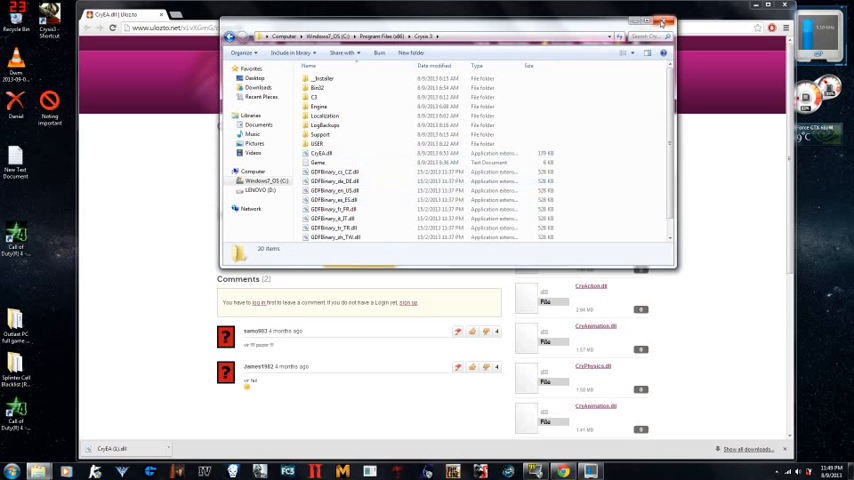
left_click(662, 20)
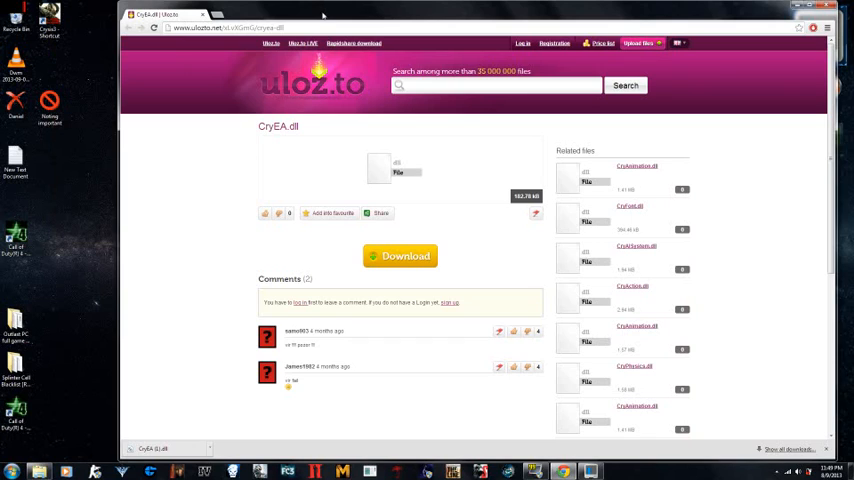
mouse_move(144, 158)
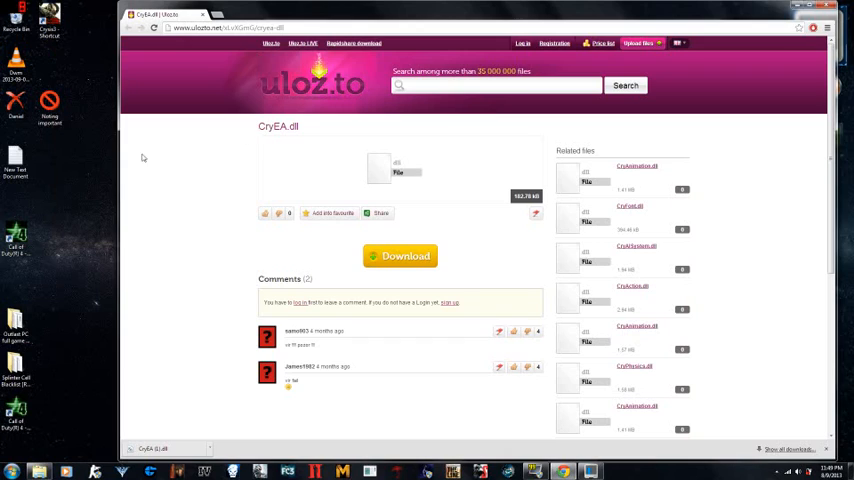